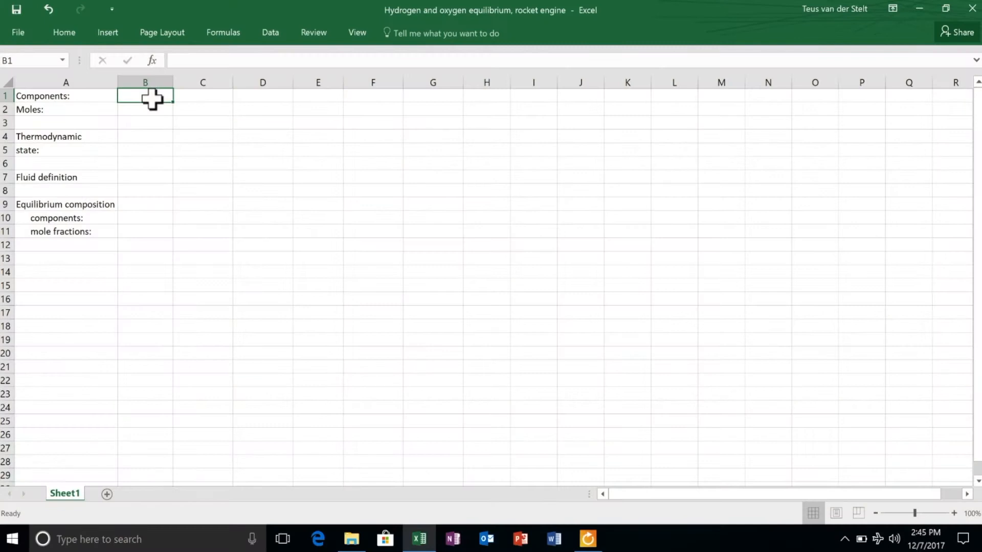
Step: Enter species H2 and O2 in B1:C1 with 2 and 1 moles below
type("H2")
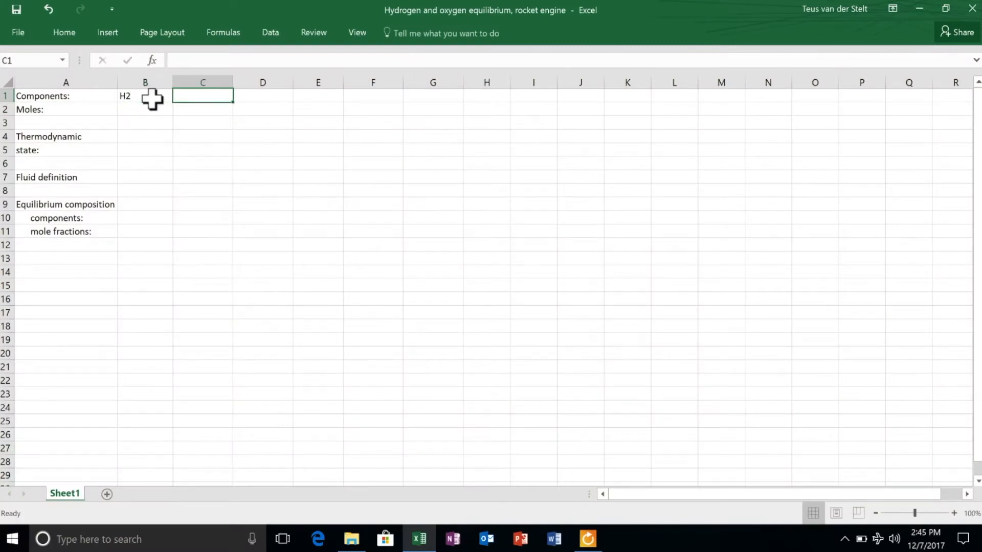
type("O2")
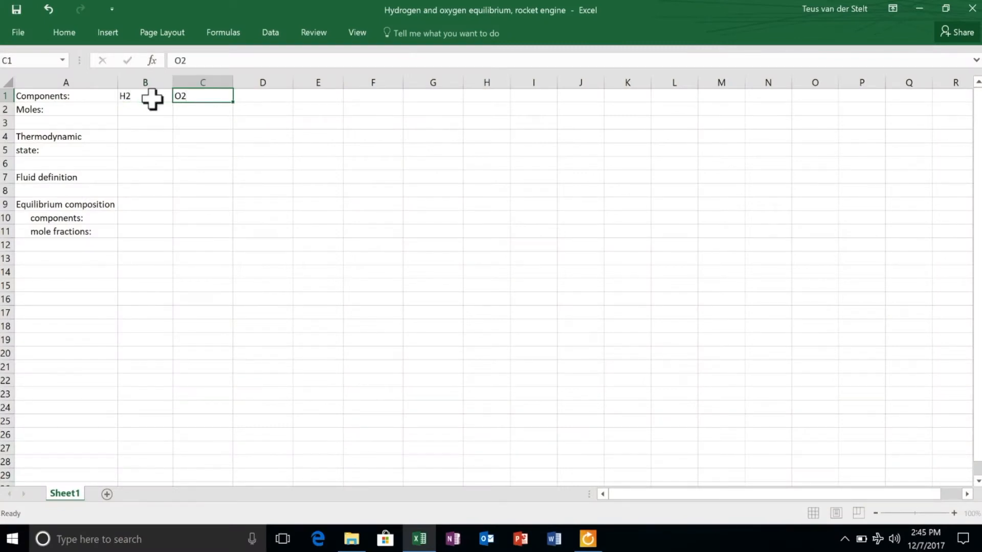
type("2")
left_click(203, 109)
type("1")
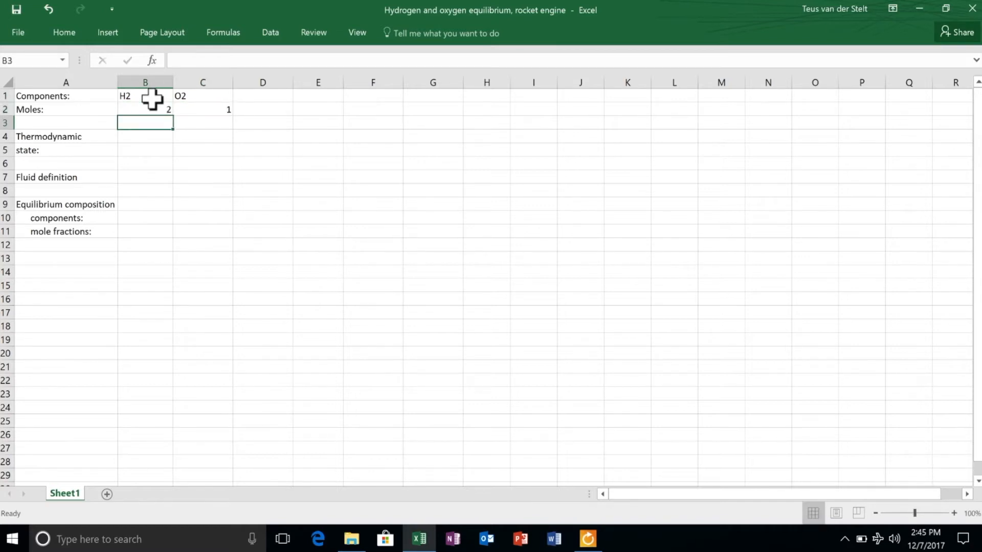
Step: Add 'T =' 3000 K in row 4 and 'P =' 2E+07 Pa in row 5
type("T =")
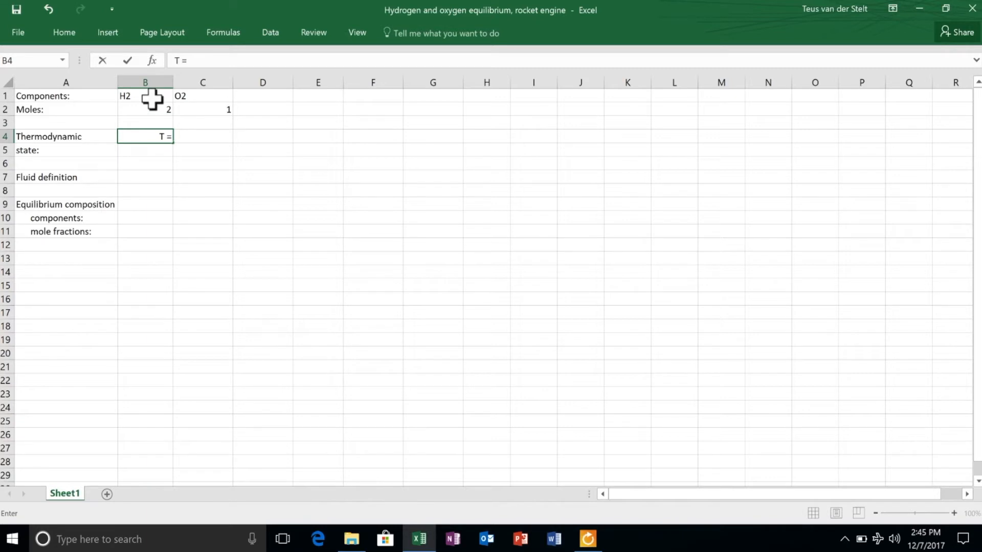
type("3")
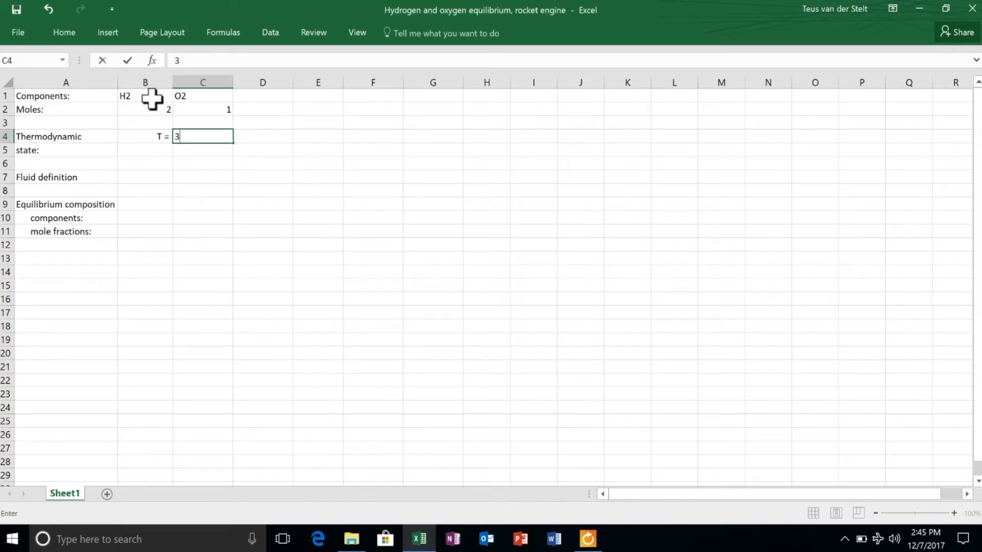
type("000")
left_click(145, 150)
type("P =")
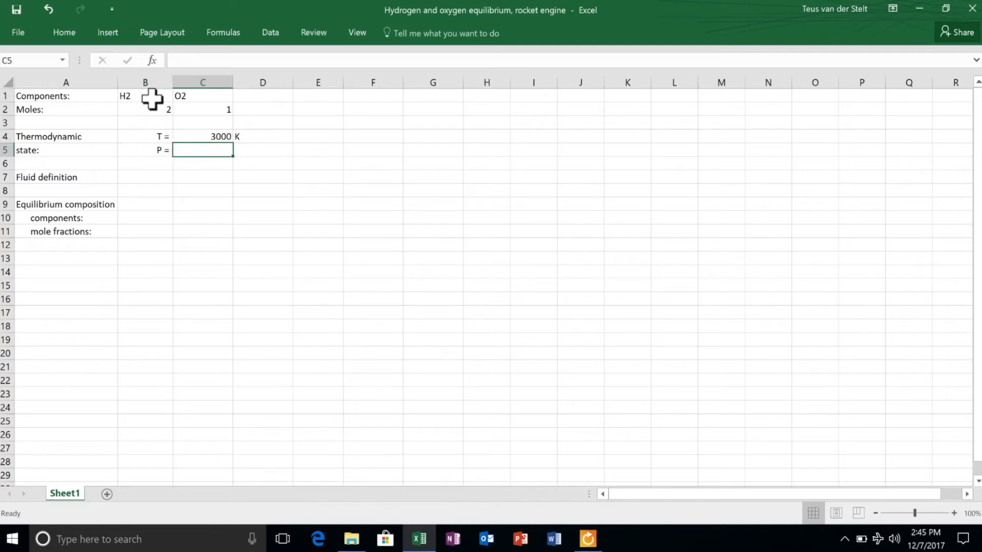
type("200")
left_click(263, 150)
type("Pa")
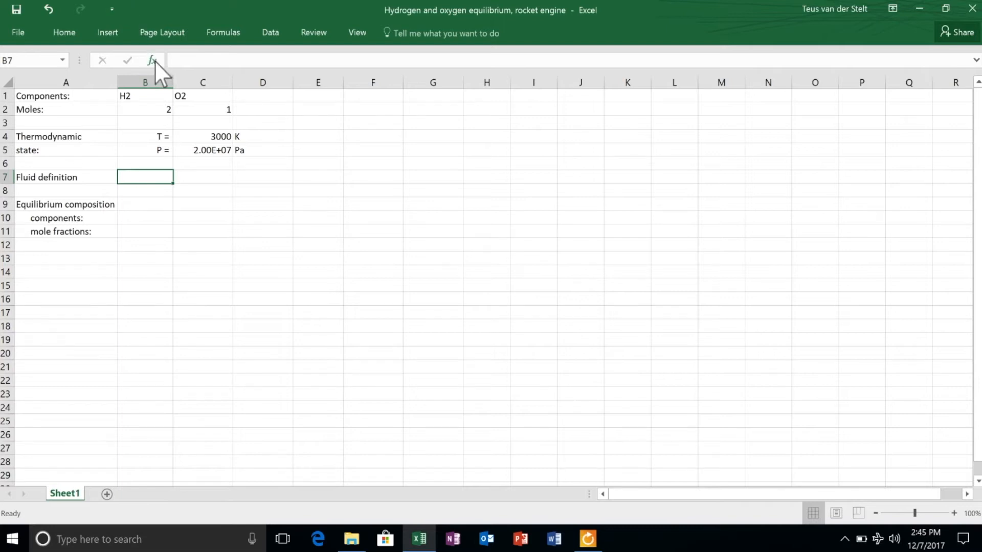
Step: Put SJ_SetFluid in B7 with components B1:C1 and concentrations B2:C2
left_click(150, 60)
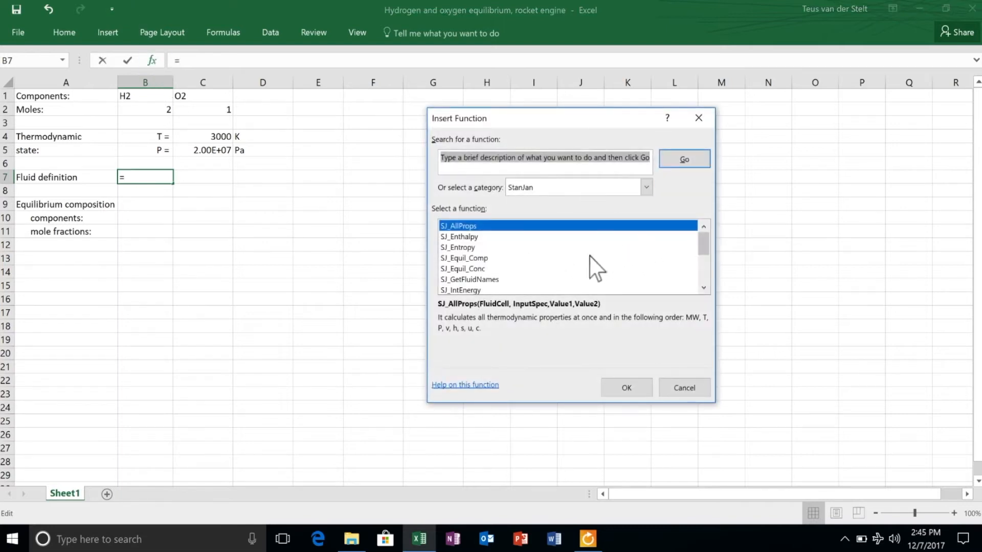
left_click(702, 288)
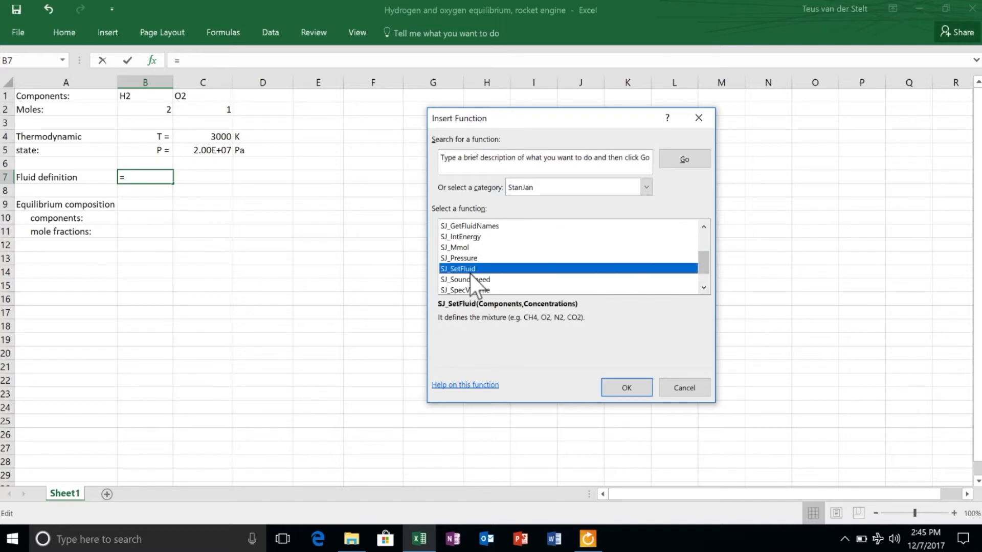
left_click(625, 387)
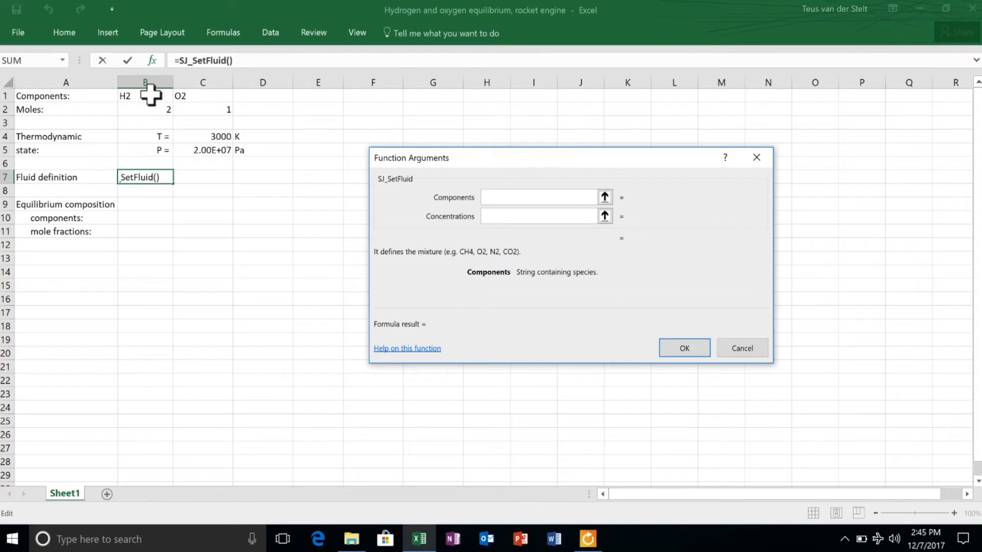
left_click_drag(145, 96, 203, 95)
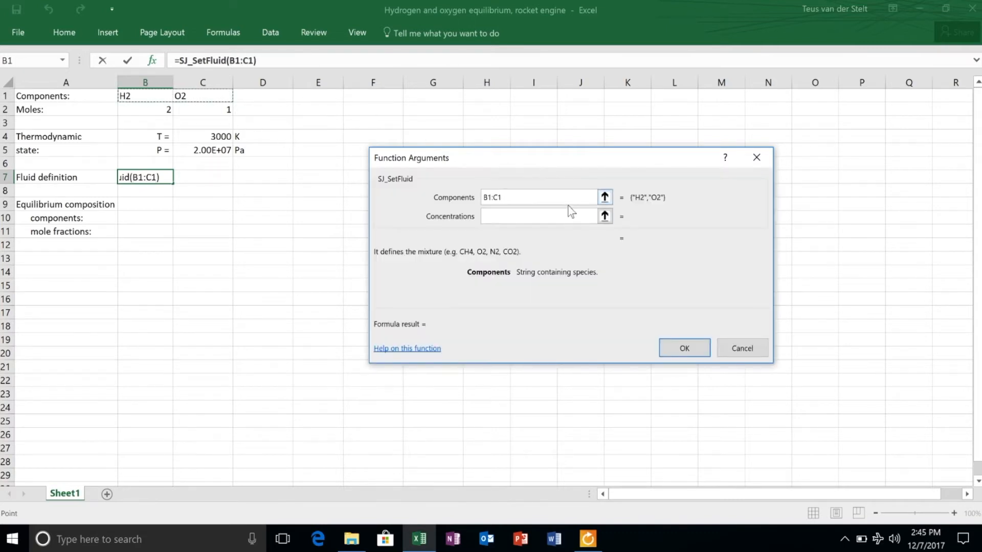
left_click(535, 216)
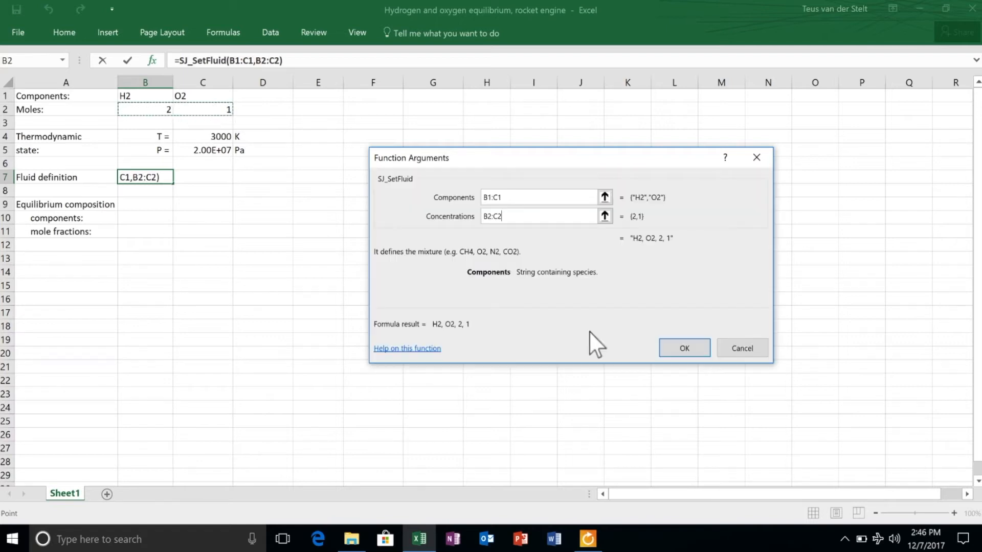
left_click(684, 348)
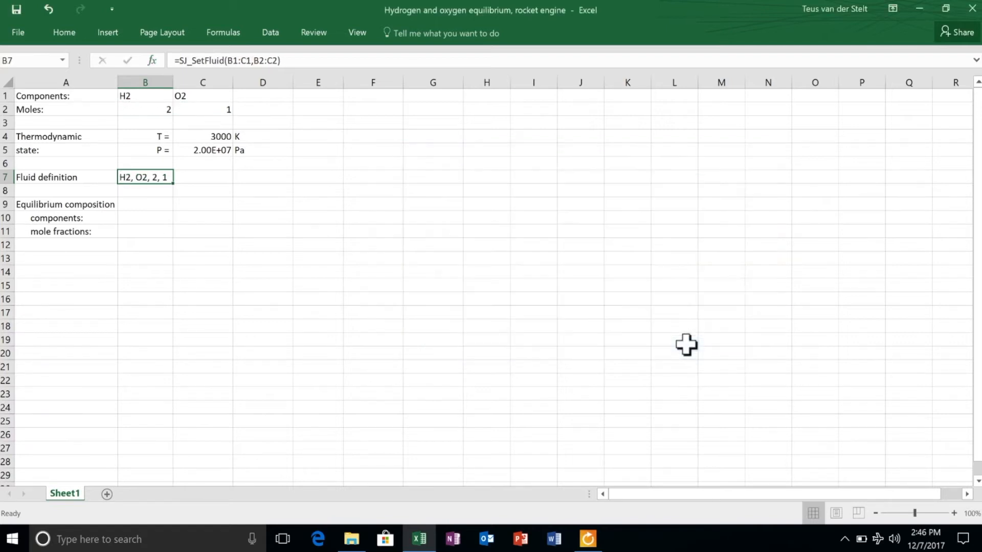
mouse_move(135, 216)
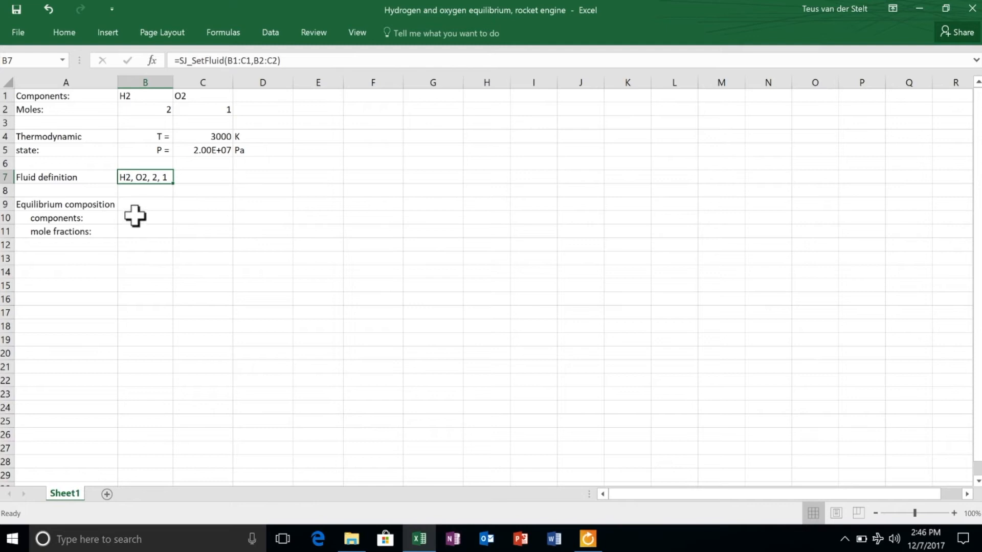
Step: Enter SJ_Equil_Comp(B7,"TP",C4,C5) in B10 through the Function Arguments dialog
left_click(153, 61)
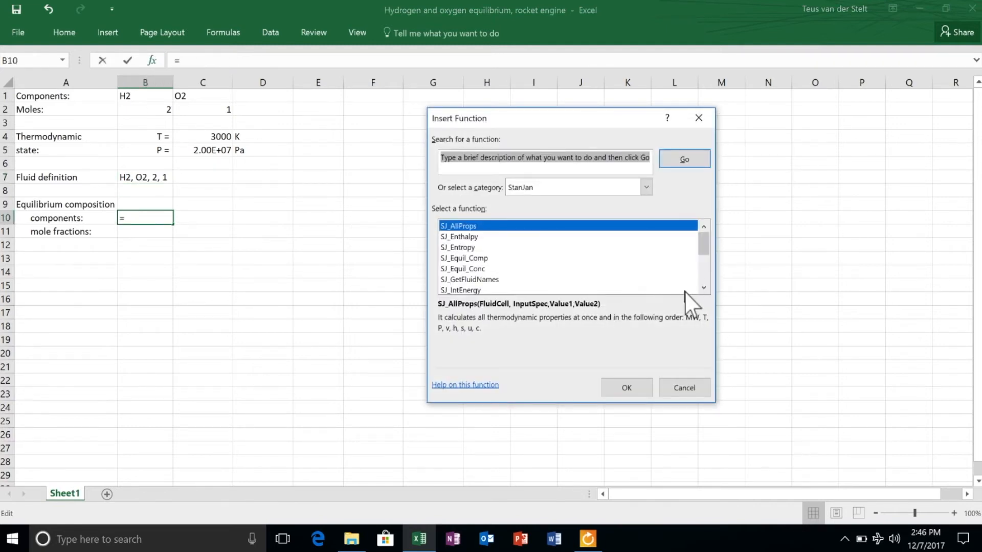
scroll("down", 3)
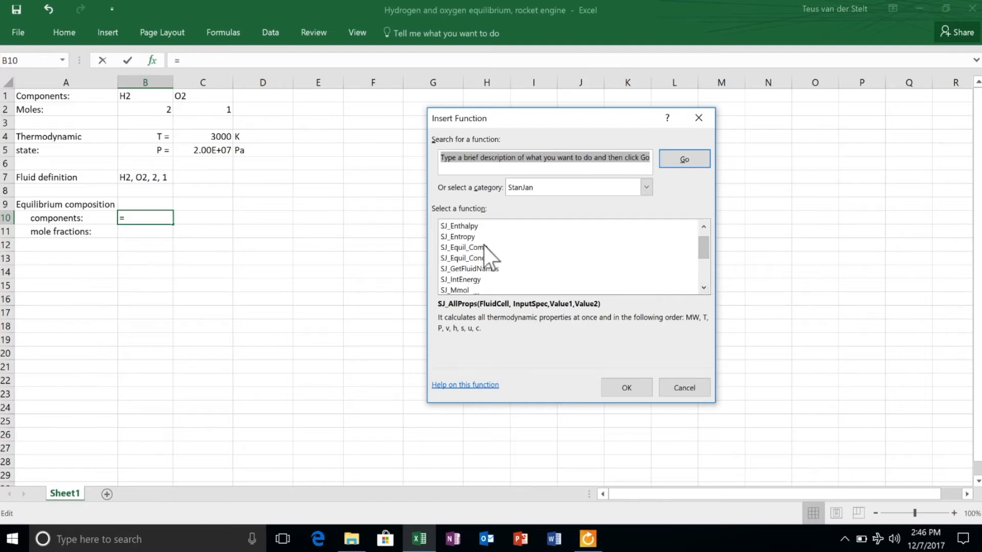
left_click(464, 247)
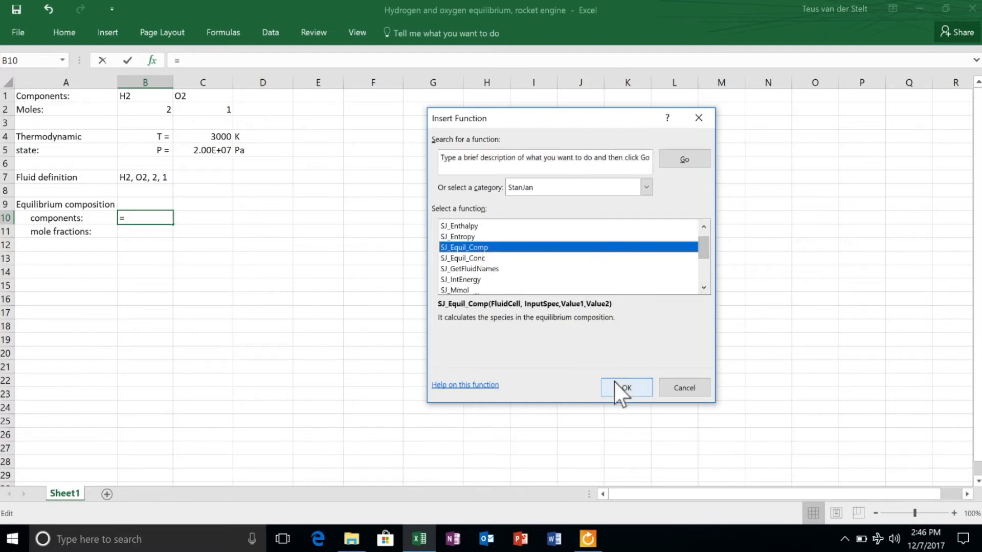
left_click(625, 388)
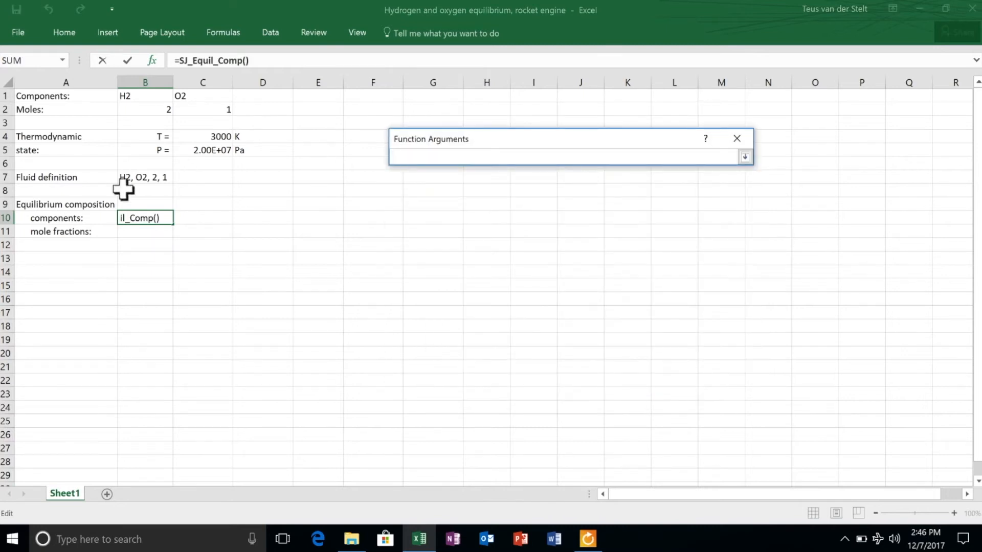
left_click(145, 177)
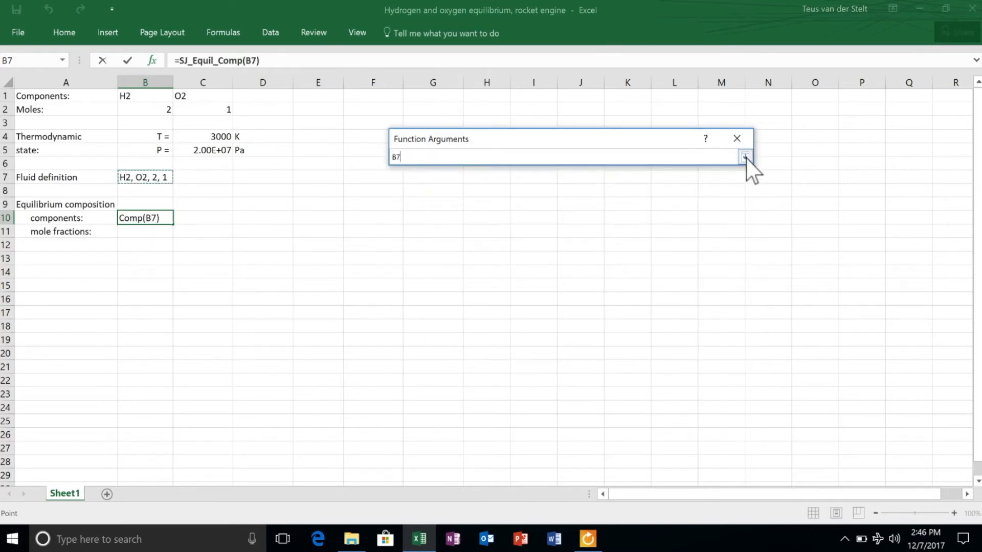
left_click(744, 157)
type(",\"TP\"")
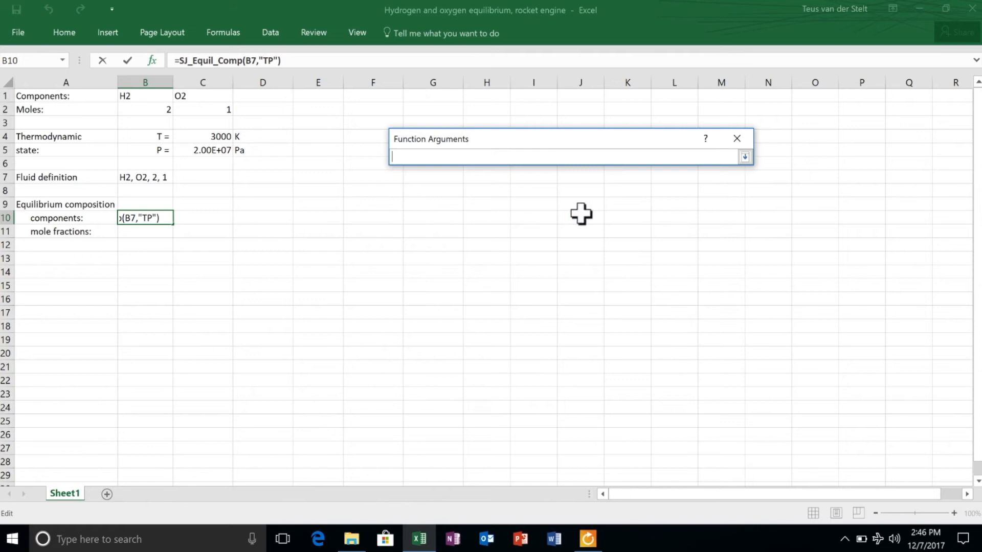
left_click(203, 136)
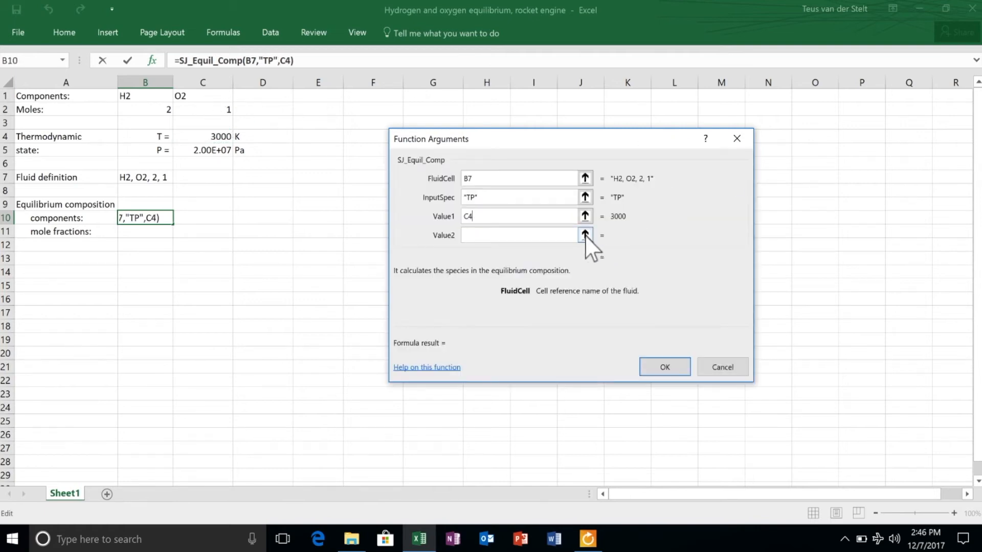
left_click(584, 235)
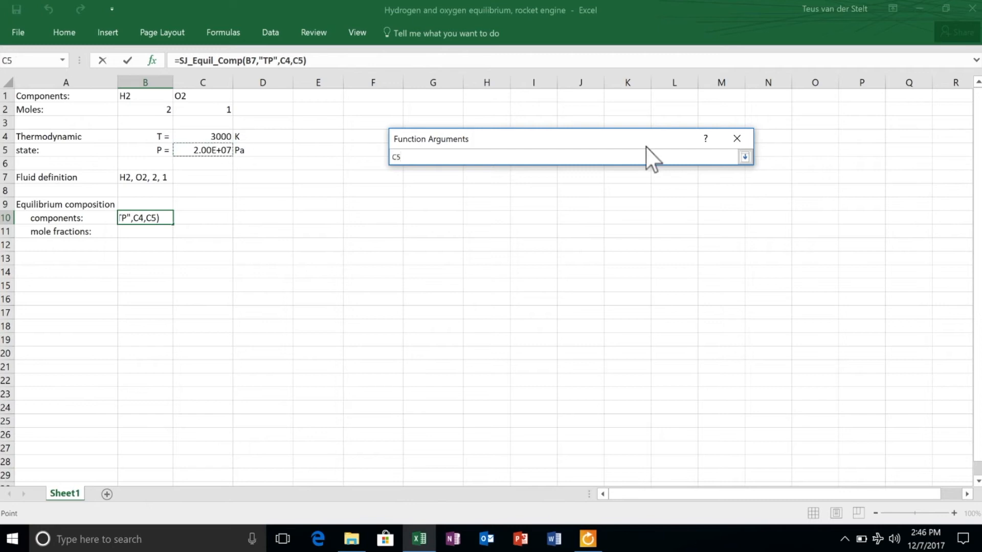
left_click(745, 156)
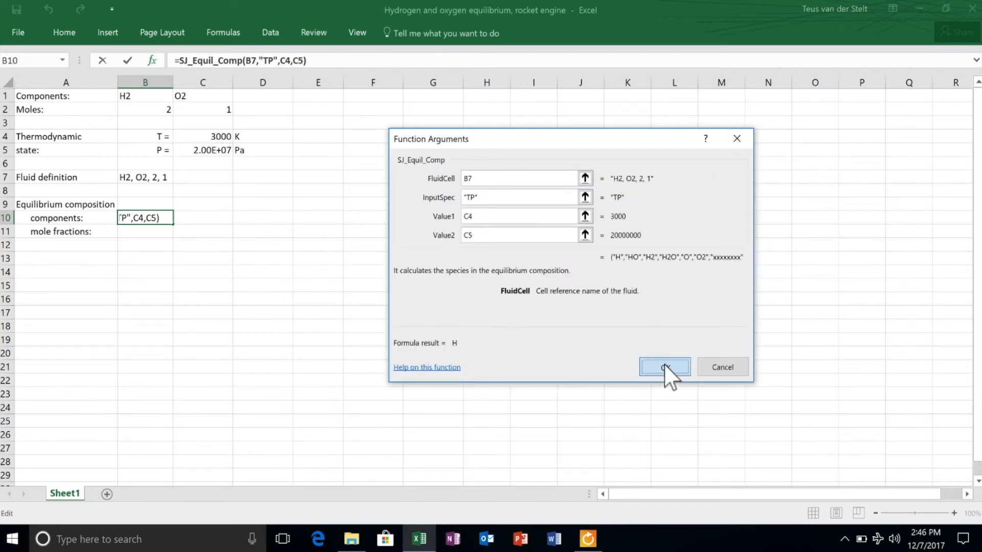
left_click(664, 367)
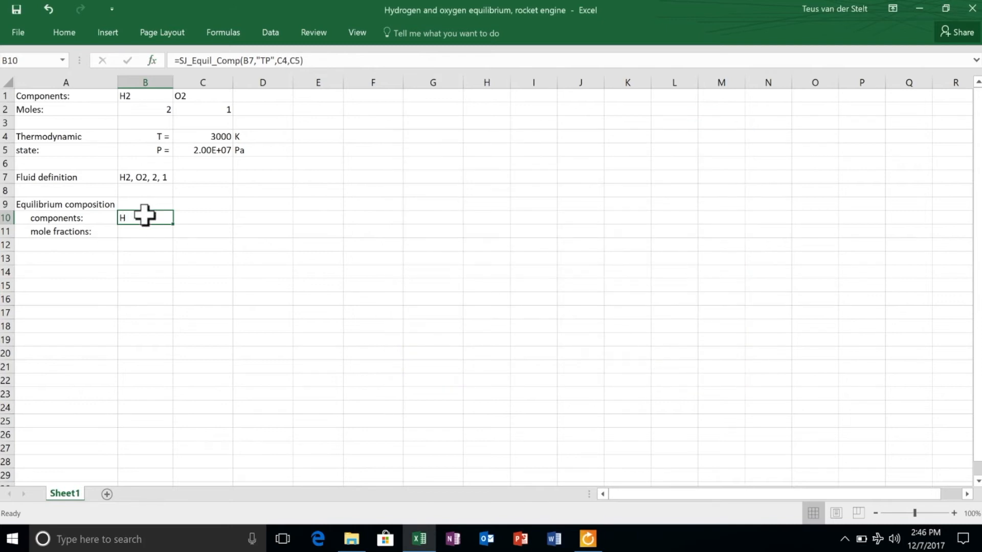
Step: Select B10:H10 to enter the species formula as an array across row 10
left_click_drag(145, 217, 319, 217)
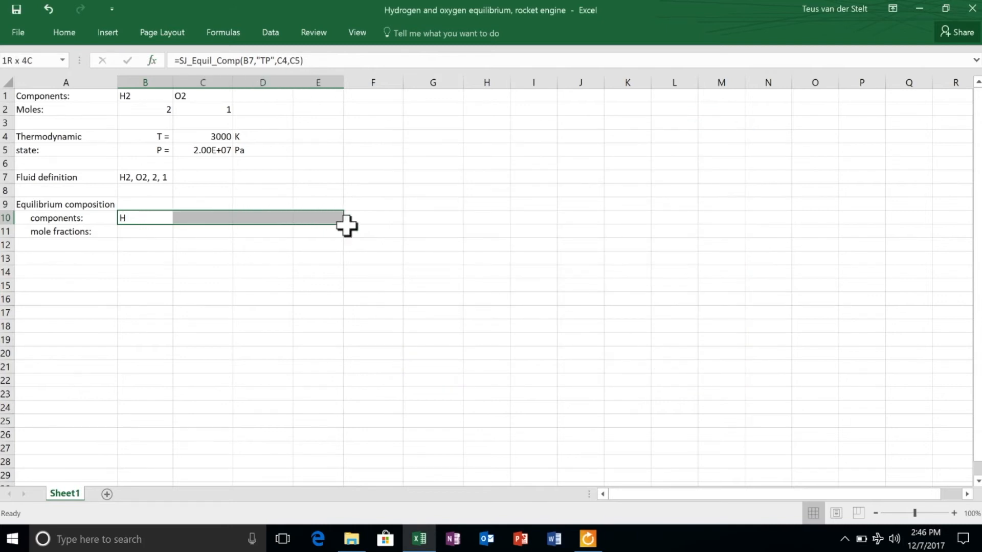
left_click_drag(343, 218, 486, 218)
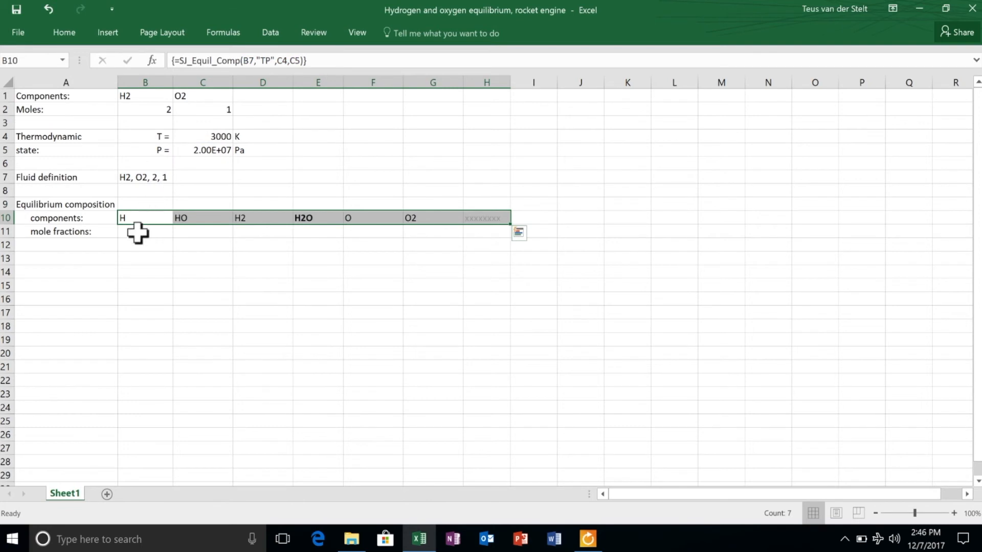
Step: Enter SJ_Equil_Conc(B7,"TP",C4,C5) in B11, showing about 0.0019
left_click(152, 60)
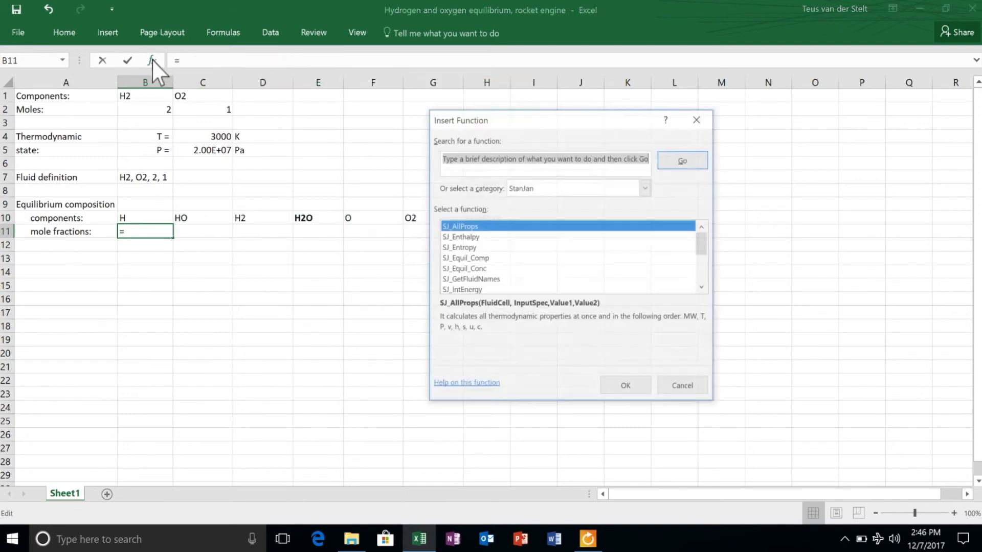
left_click(701, 290)
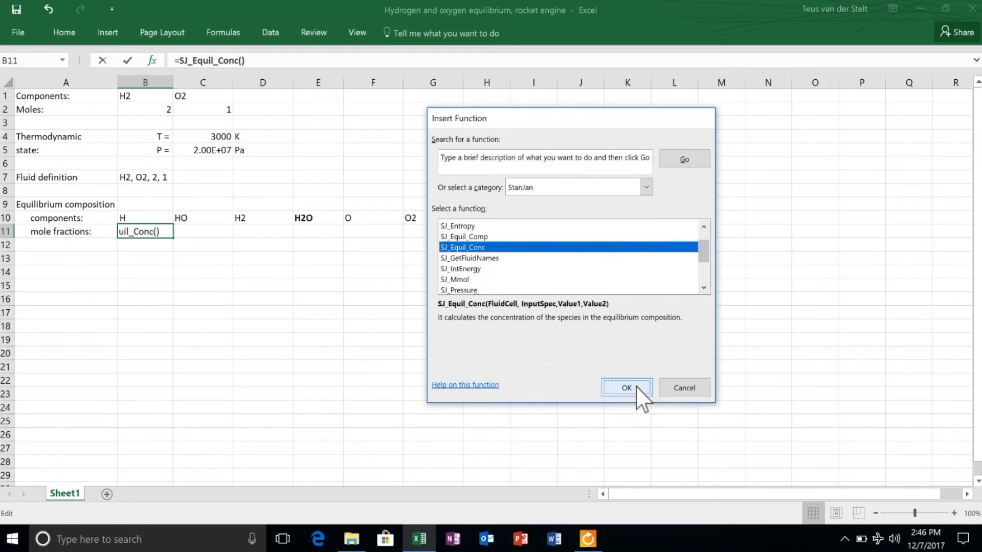
left_click(625, 387)
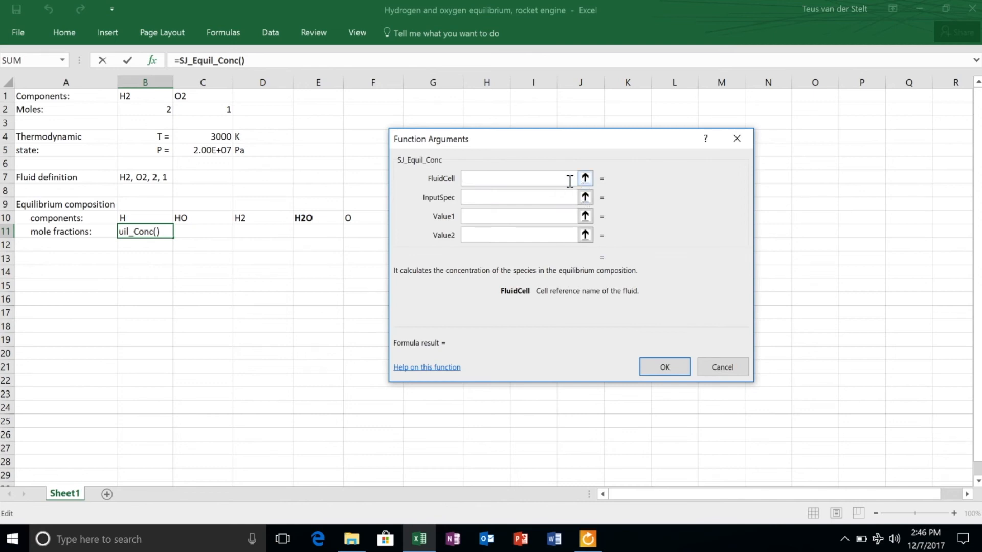
left_click(145, 178)
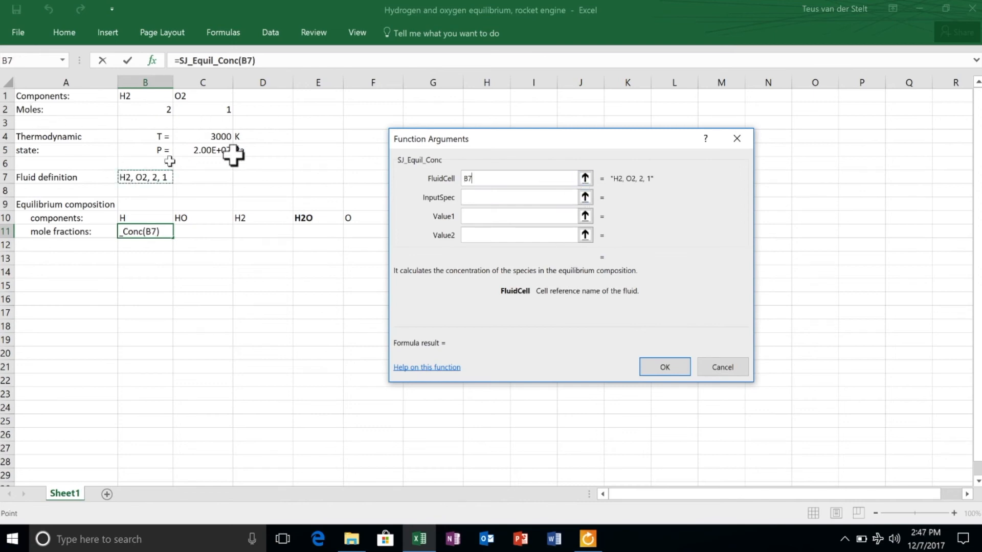
left_click(519, 197)
type("\"TP\"")
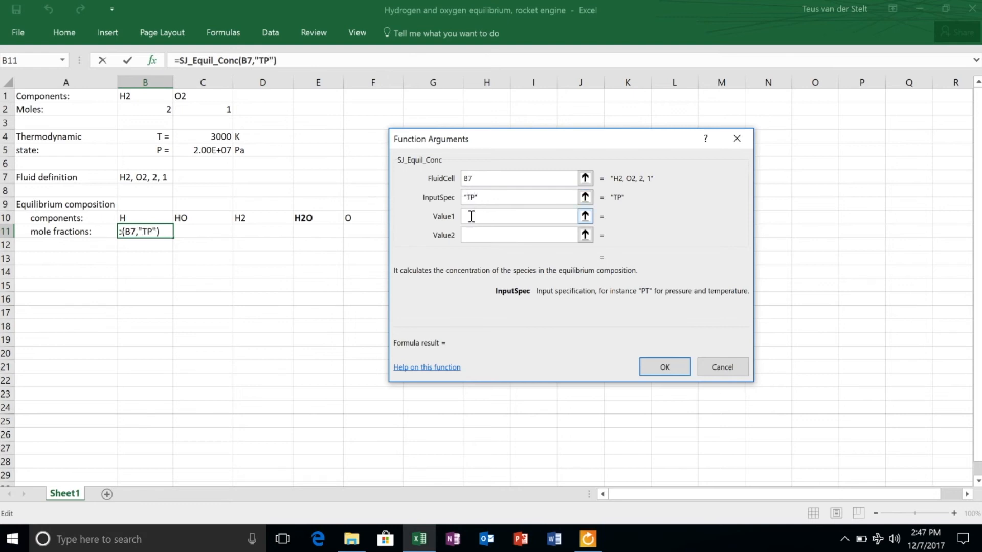
left_click(202, 137)
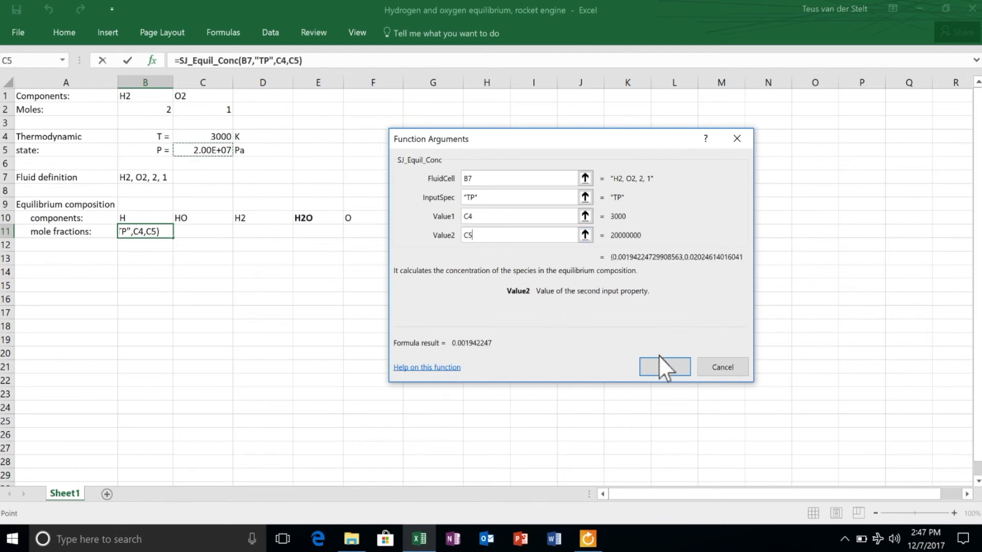
left_click(664, 367)
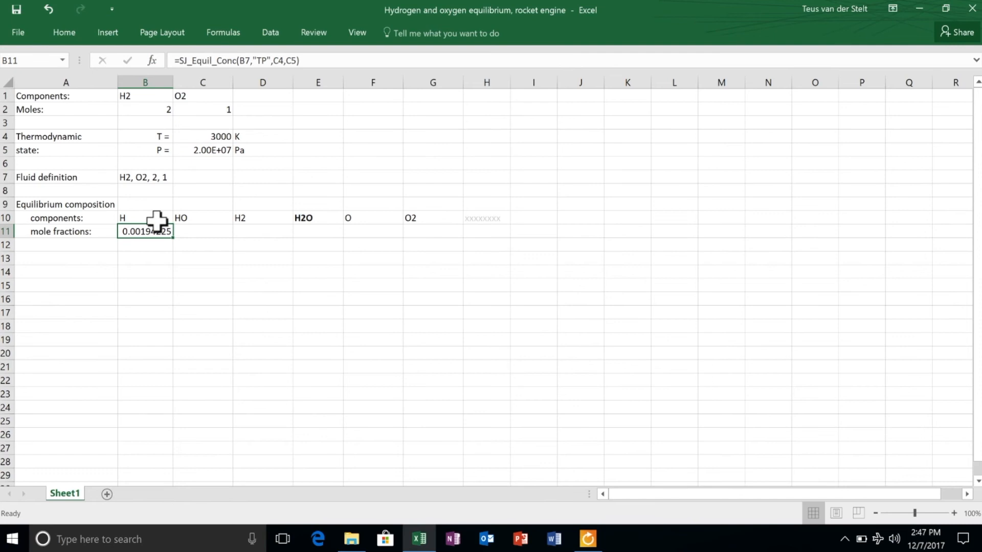
Step: Enter the SJ_Equil_Conc formula as an array across B11:H11
left_click_drag(145, 231, 486, 232)
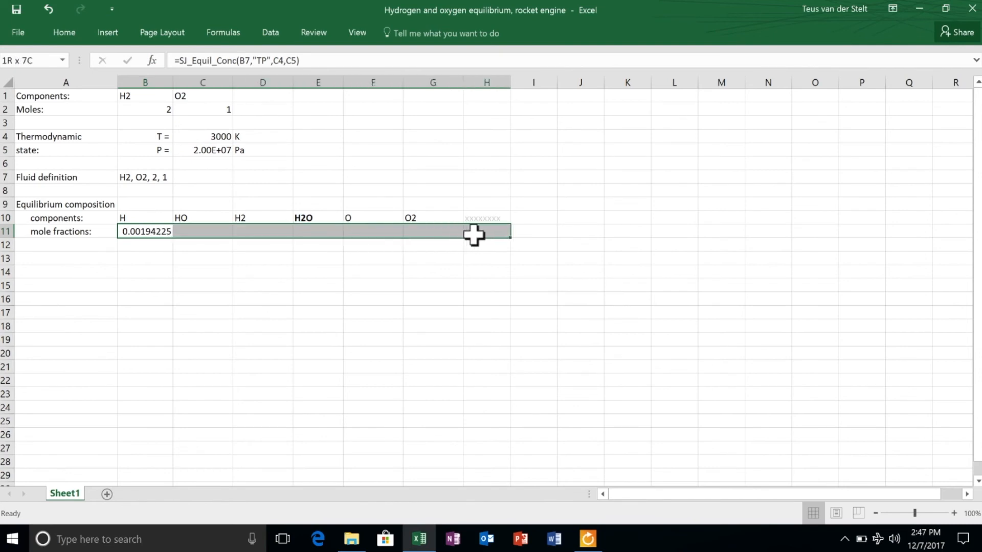
double_click(145, 231)
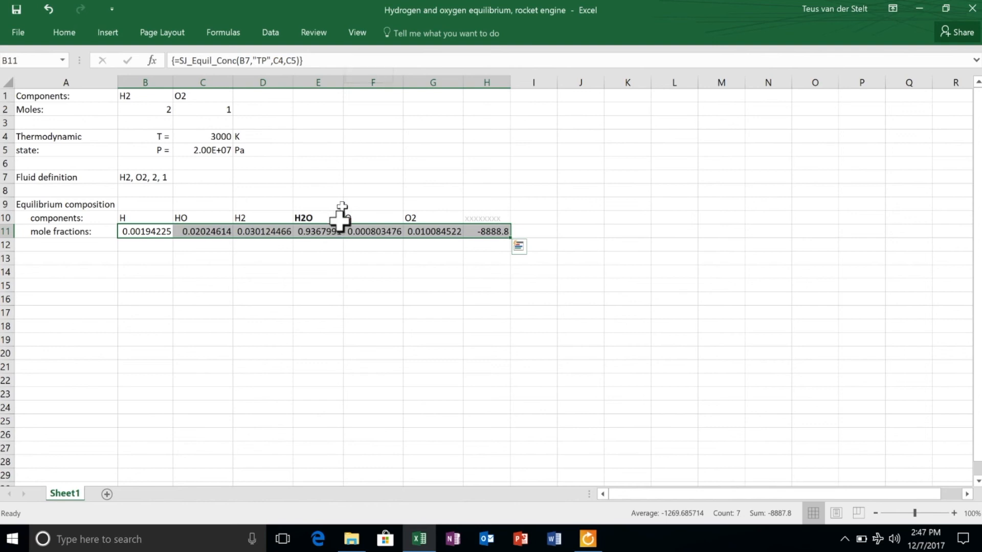
left_click(318, 272)
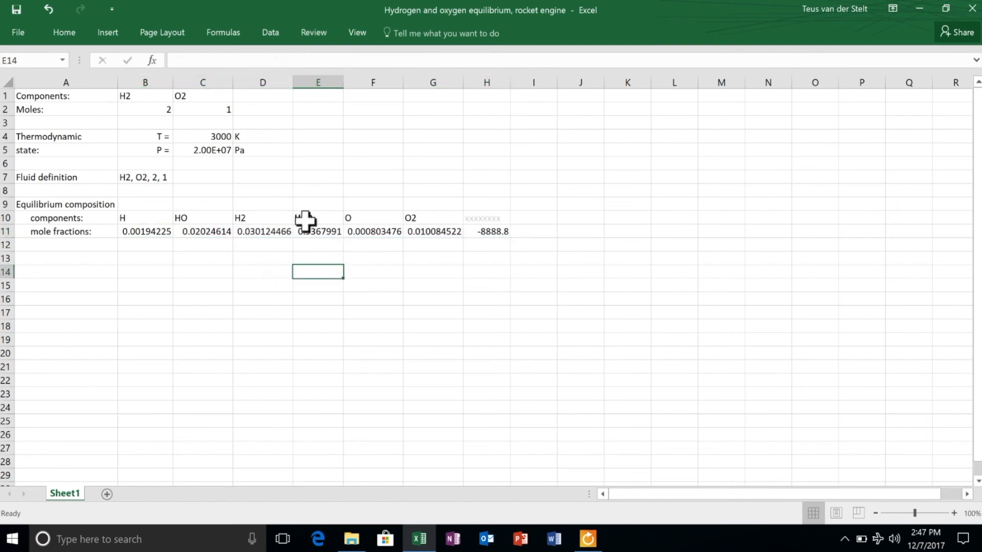
Step: Bold the H2O label and its 0.9367991 mole fraction in E10:E11
left_click(318, 223)
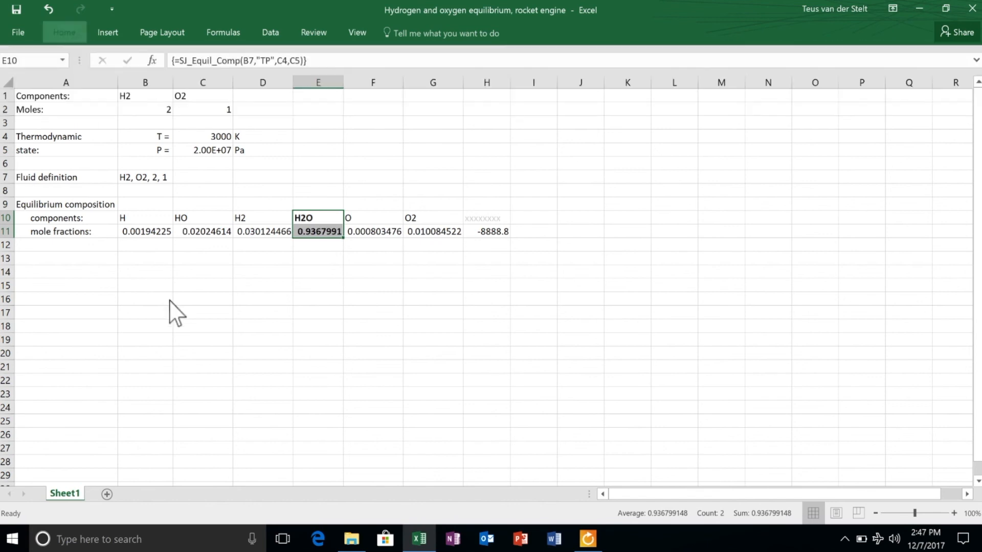
left_click(487, 271)
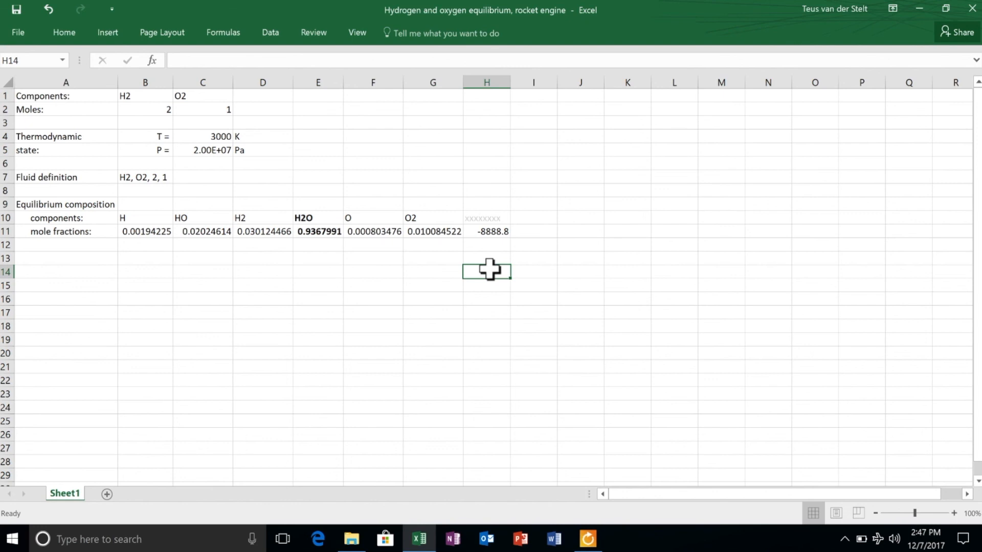